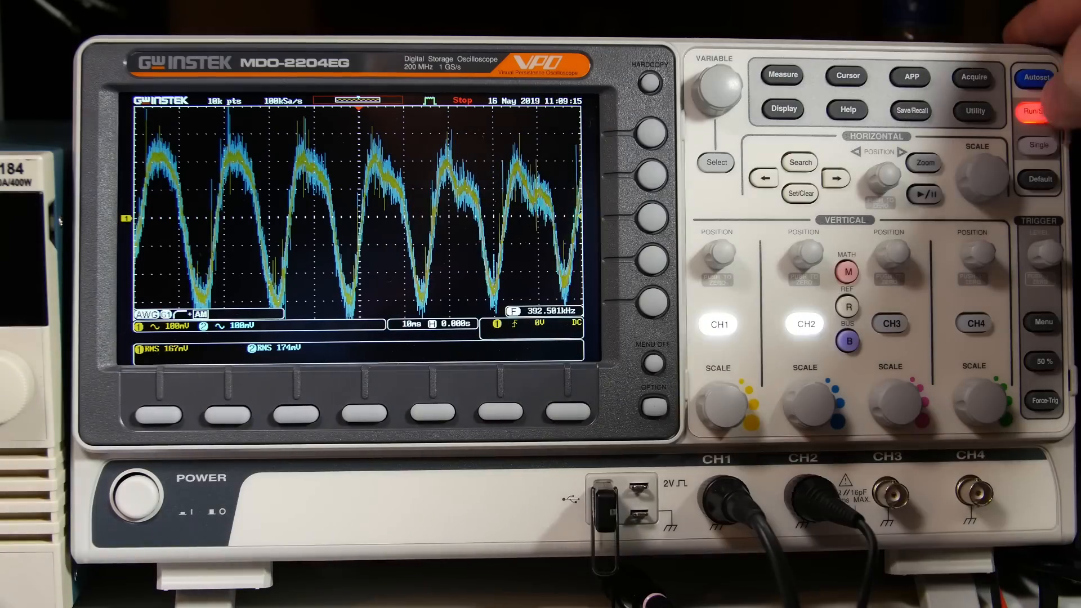
- Resume acquisition then stop it again, freezing a short burst of both ripple traces at 50 ms/div
click(1033, 111)
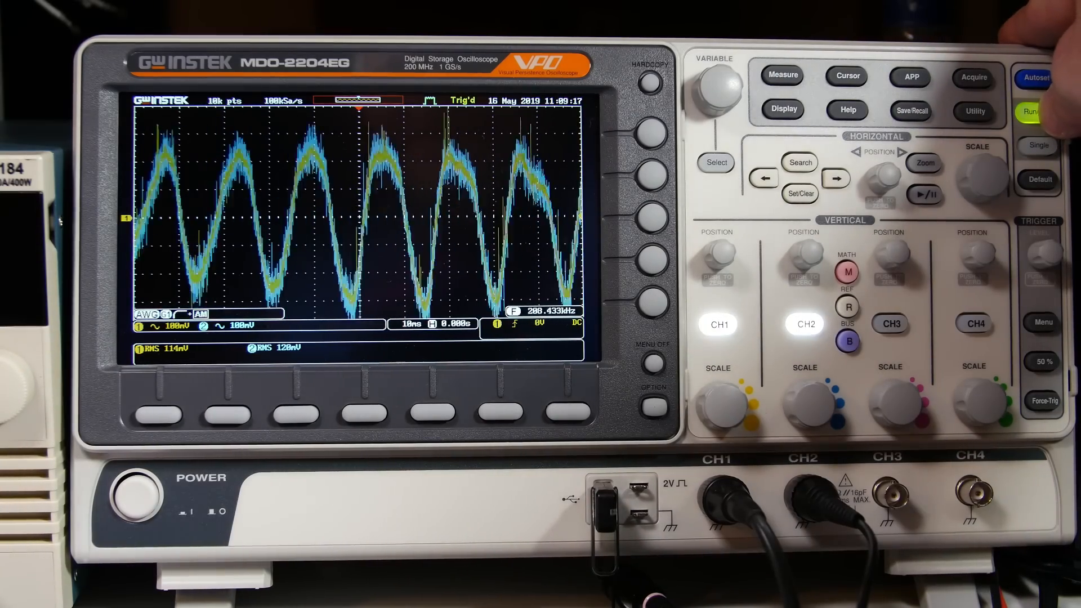
click(1033, 111)
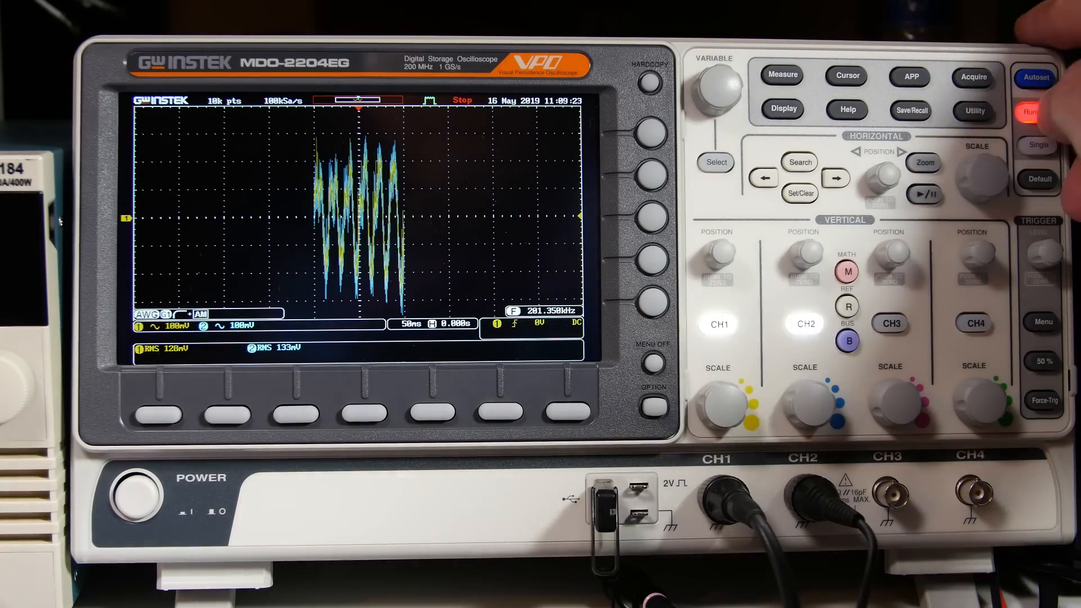
- Restart acquisition so both ripple waveforms roll continuously at 100 ms/div
click(1027, 111)
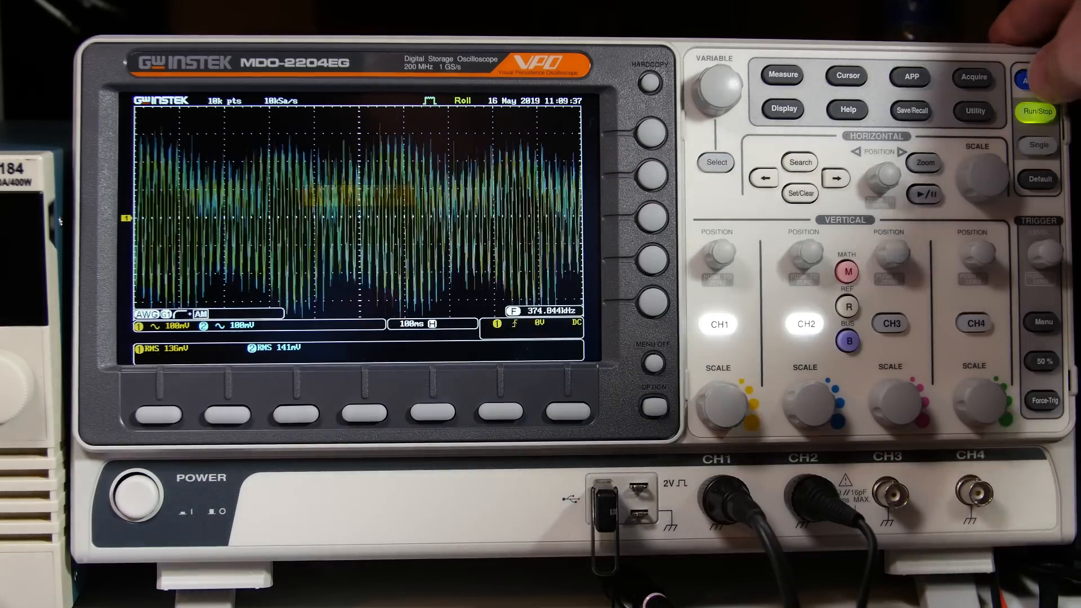
- Autoset twice so both ripple traces fit on screen at 400 mV and 250 mV per division
click(1036, 78)
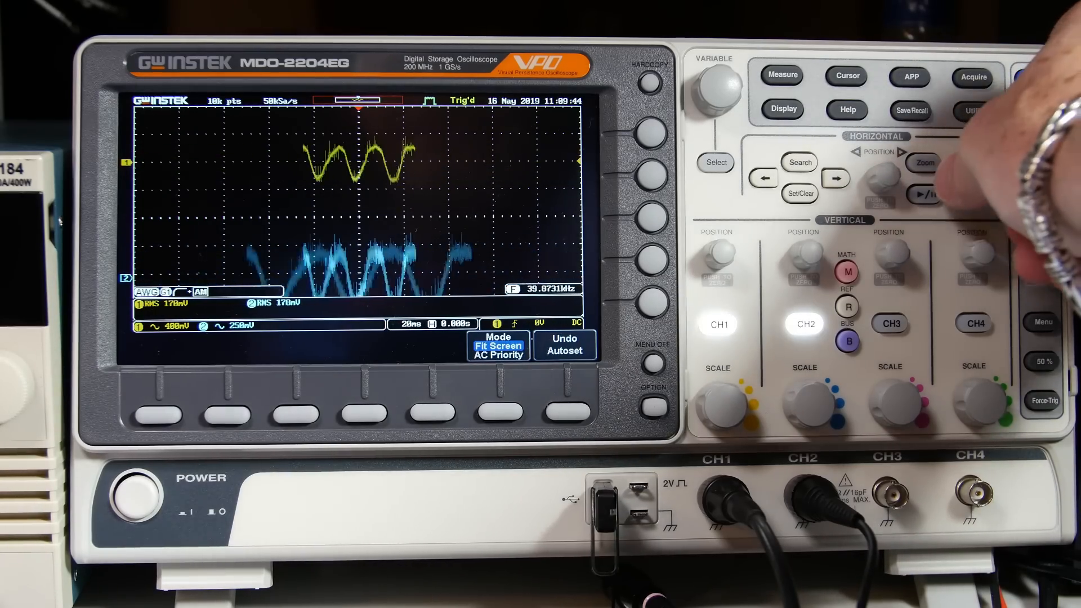
click(1036, 78)
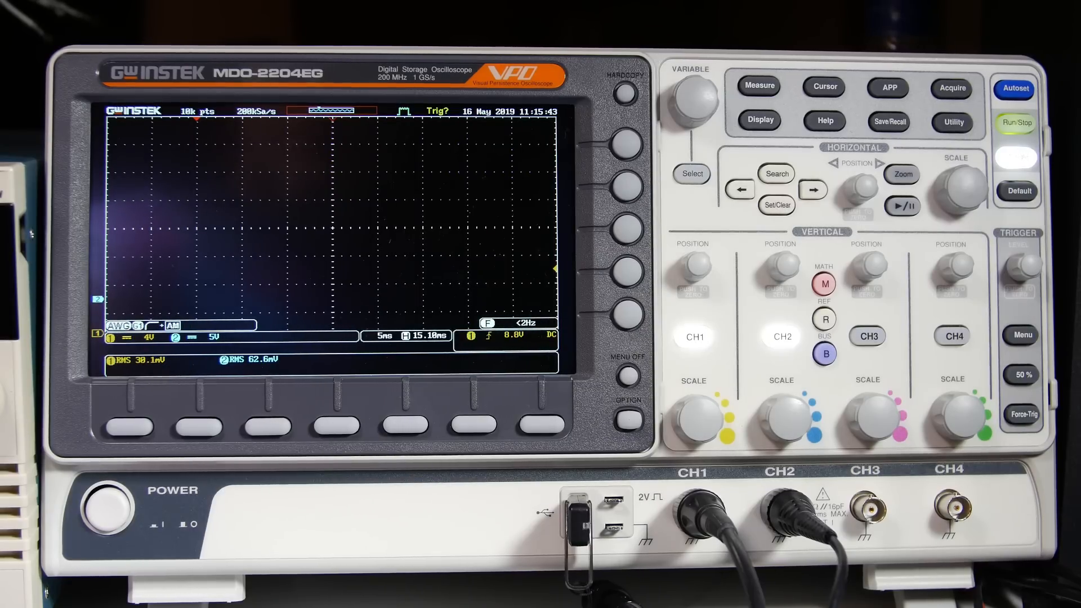
- Capture a single-shot acquisition of both channels' rising edges, RMS about 18 V
click(1017, 123)
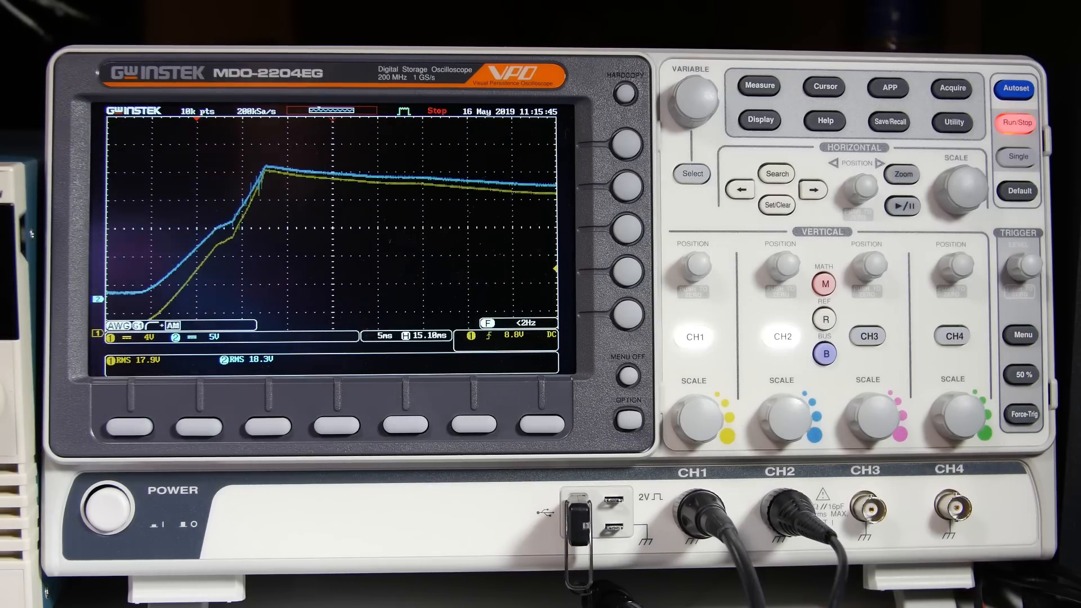